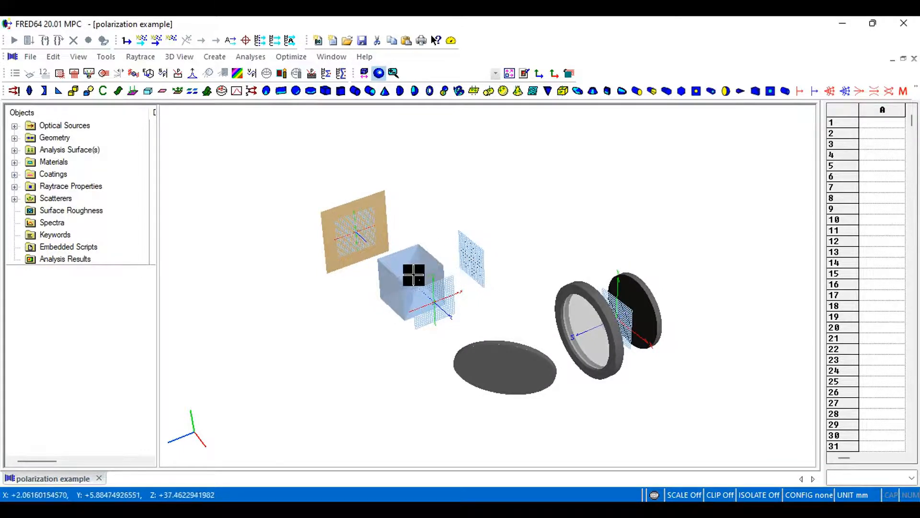
pyautogui.moveTo(495, 358)
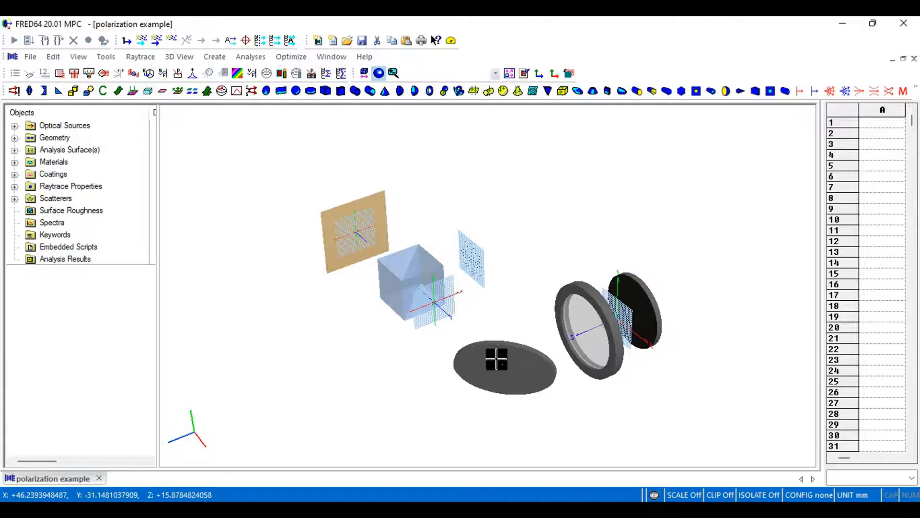
pyautogui.moveTo(598, 337)
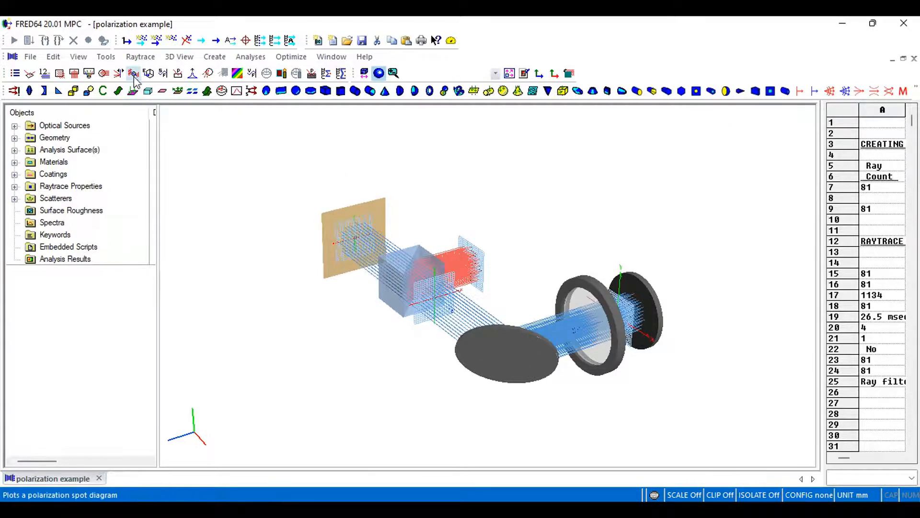
pyautogui.moveTo(135, 74)
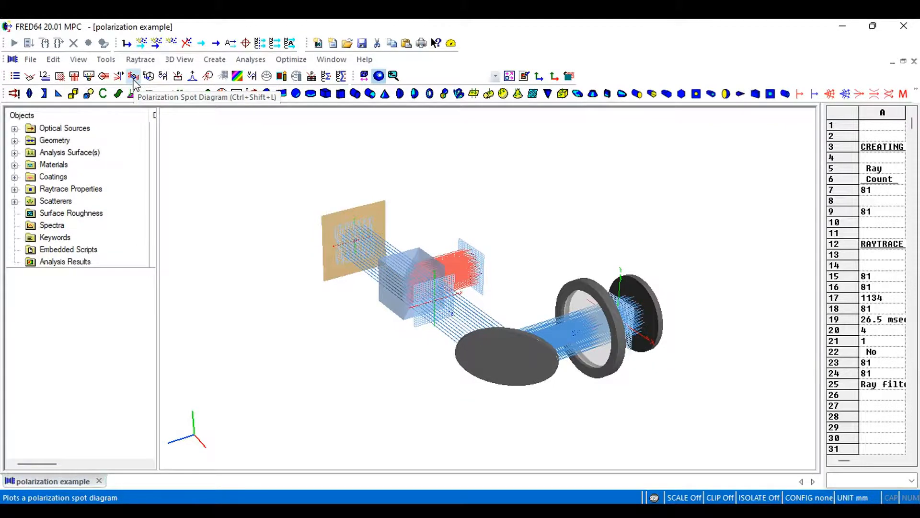
# Step: Generate a Geometric Polarization Spot Diagram for the .End analysis surface
pyautogui.click(134, 77)
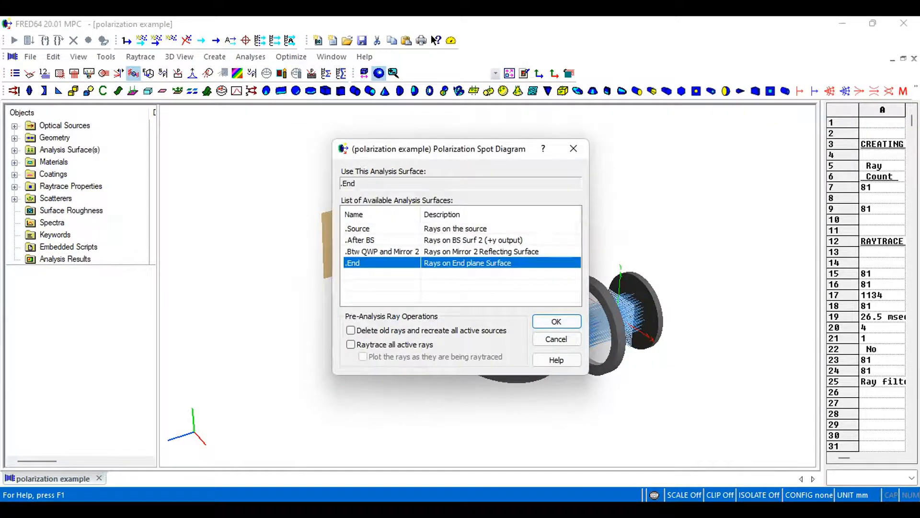
pyautogui.click(555, 321)
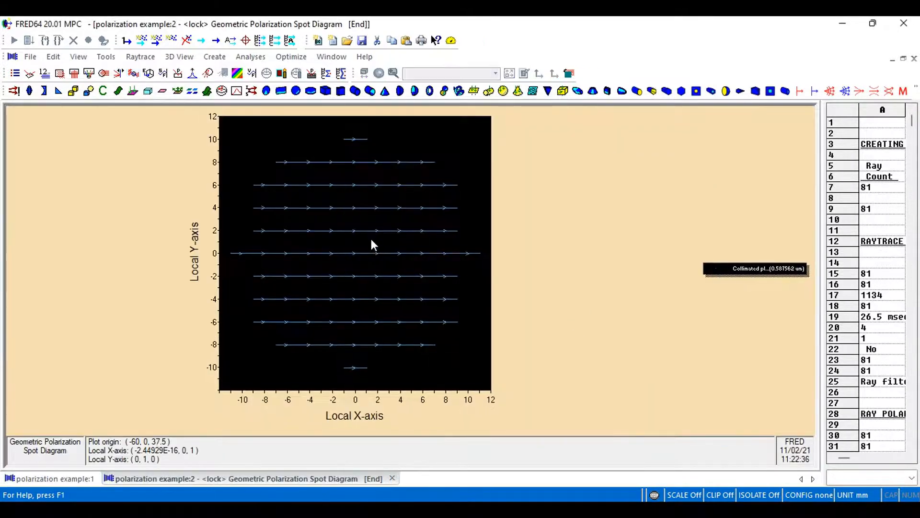
pyautogui.moveTo(420, 205)
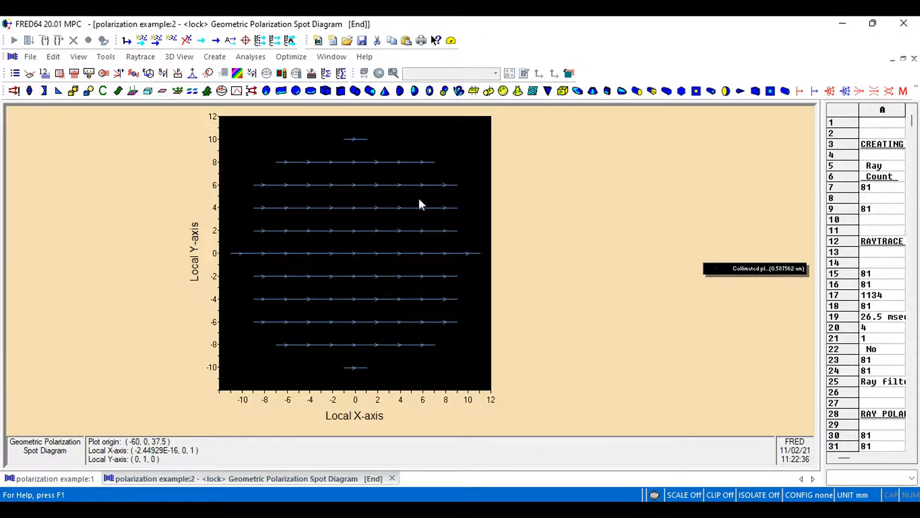
pyautogui.moveTo(404, 289)
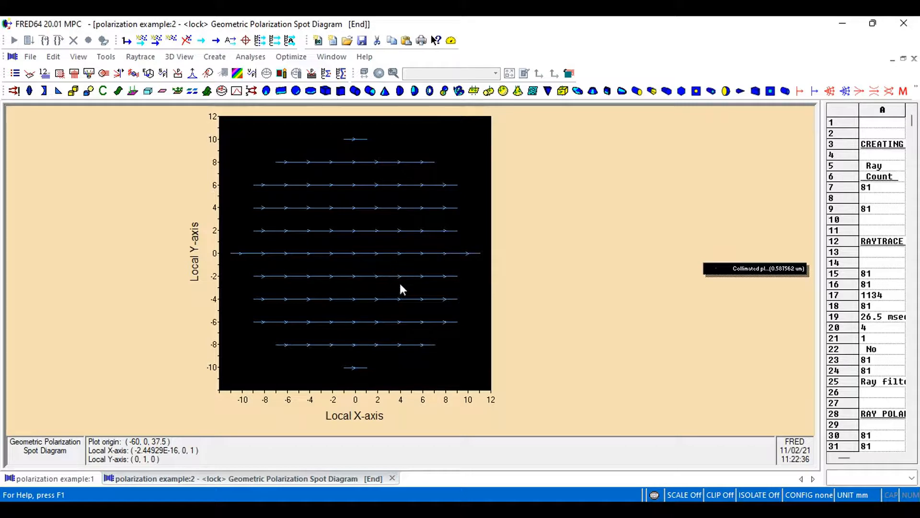